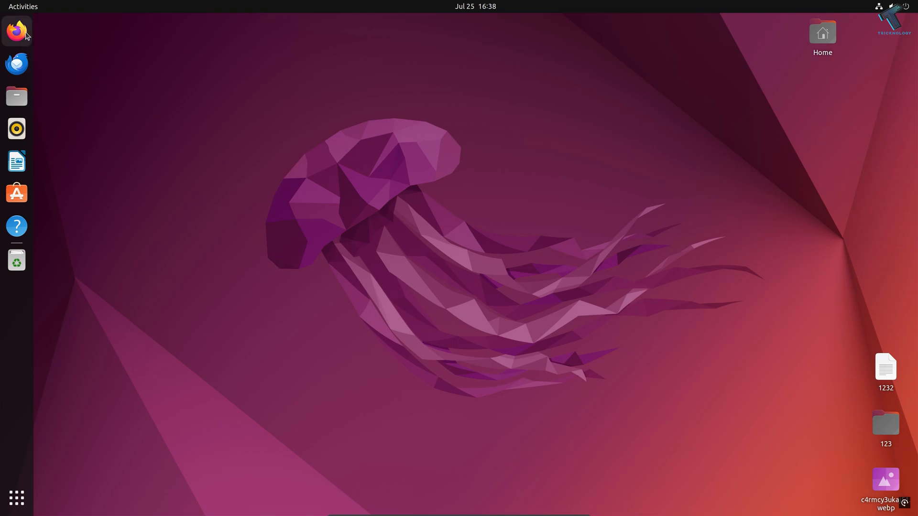
Launch Firefox from the Ubuntu dock
click(16, 30)
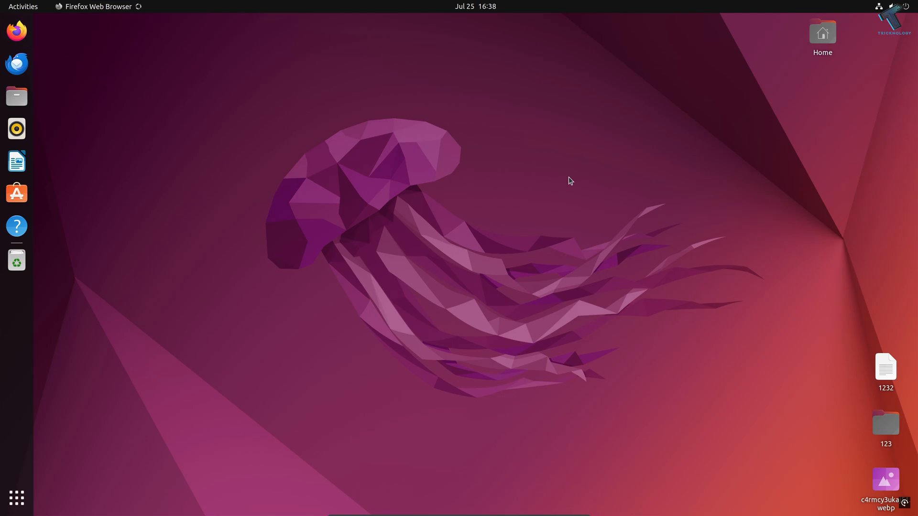
click(16, 30)
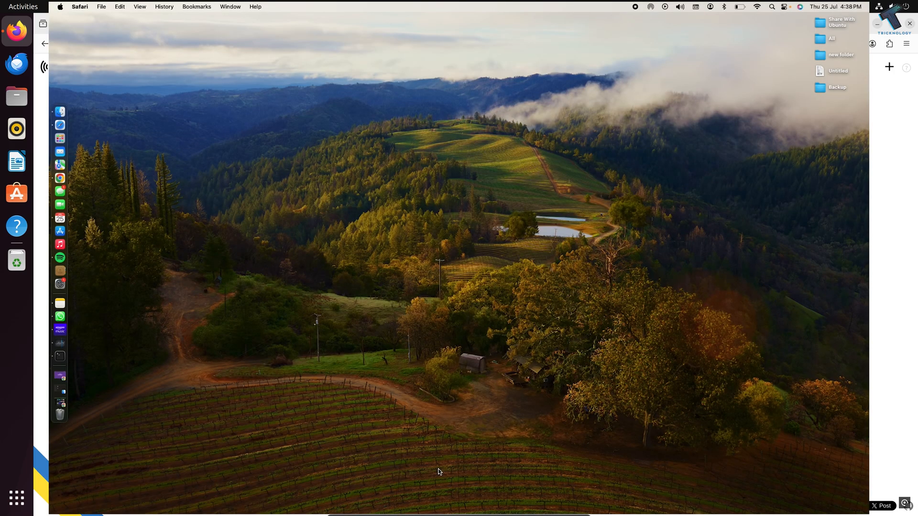
mouse_move(59, 125)
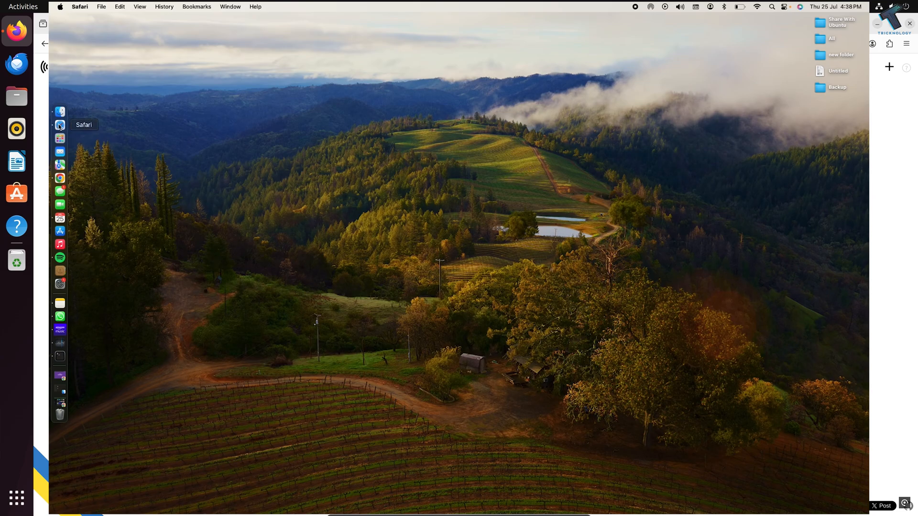
Launch Safari from the Mac dock so it joins ShareDrop as peer Rational Sheep
click(60, 124)
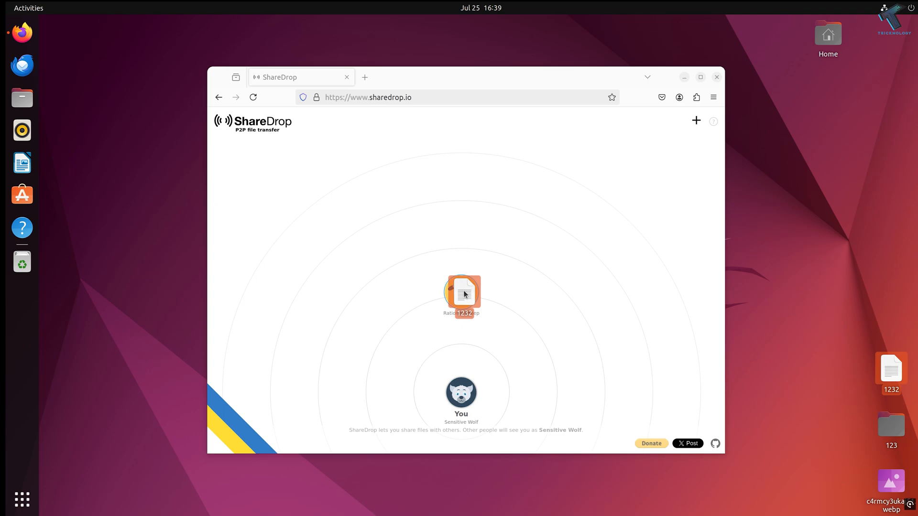
Send file 1232 to the peer Rational Sheep and confirm the transfer
click(461, 295)
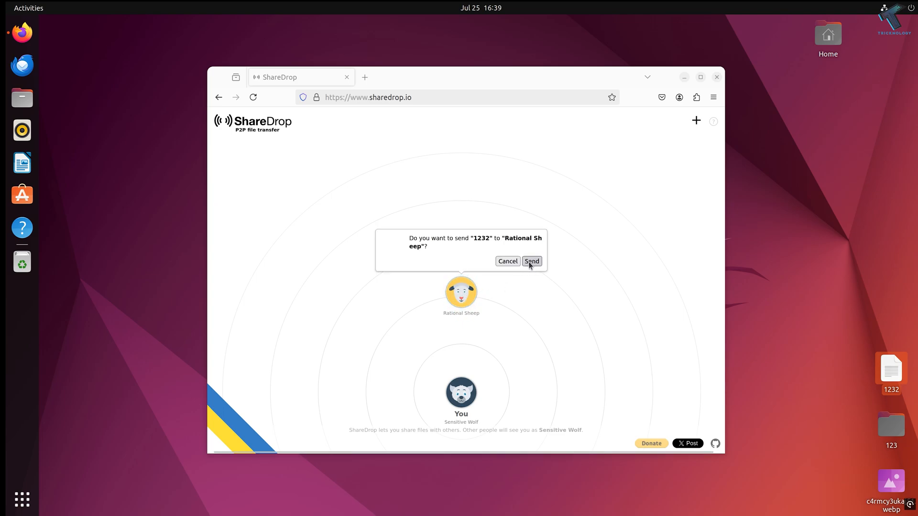
click(530, 261)
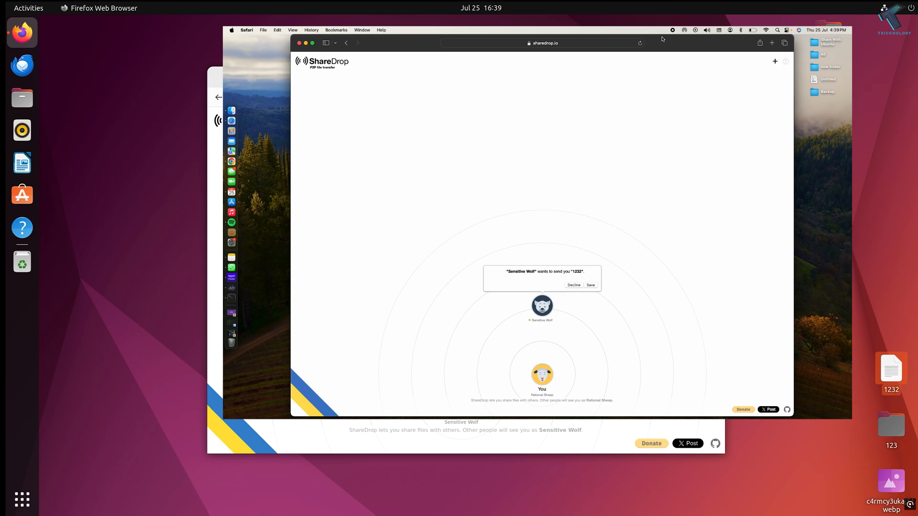
mouse_move(631, 139)
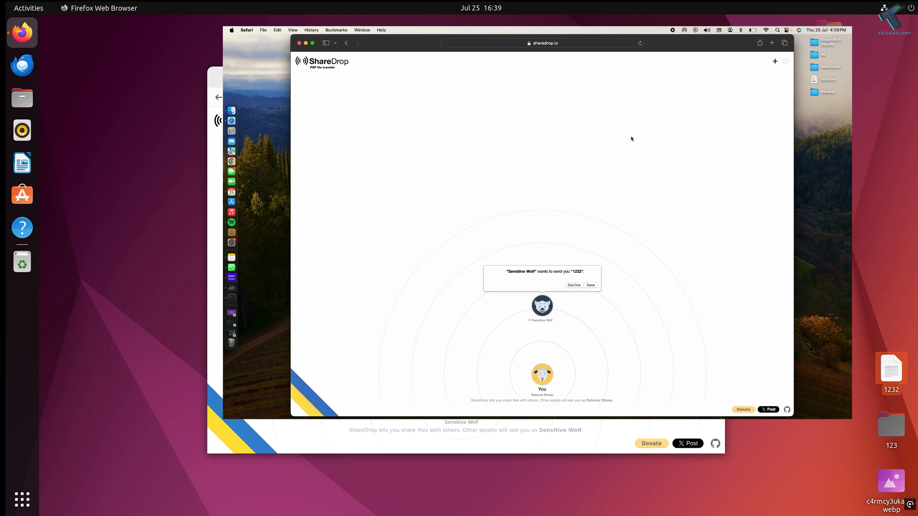
mouse_move(590, 286)
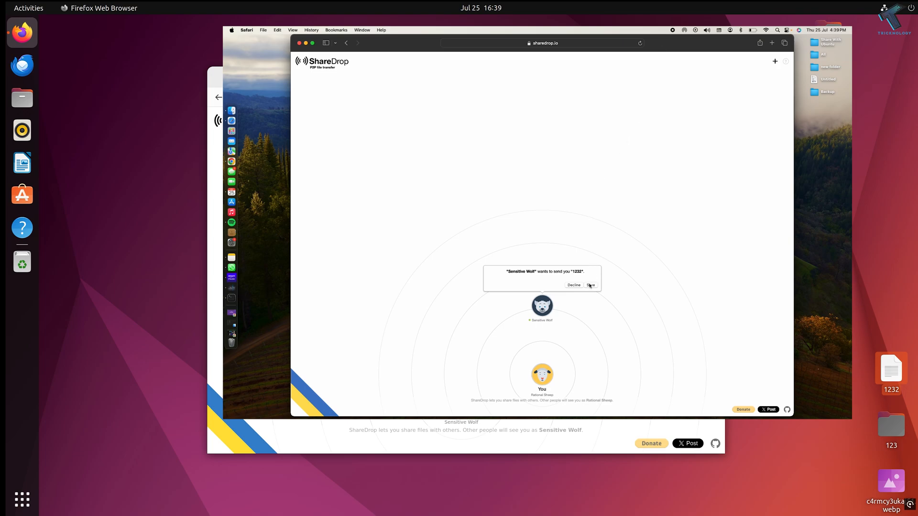
Save incoming file 1232, allow sharedrop.io downloads, and view it in Safari's Downloads list
click(589, 285)
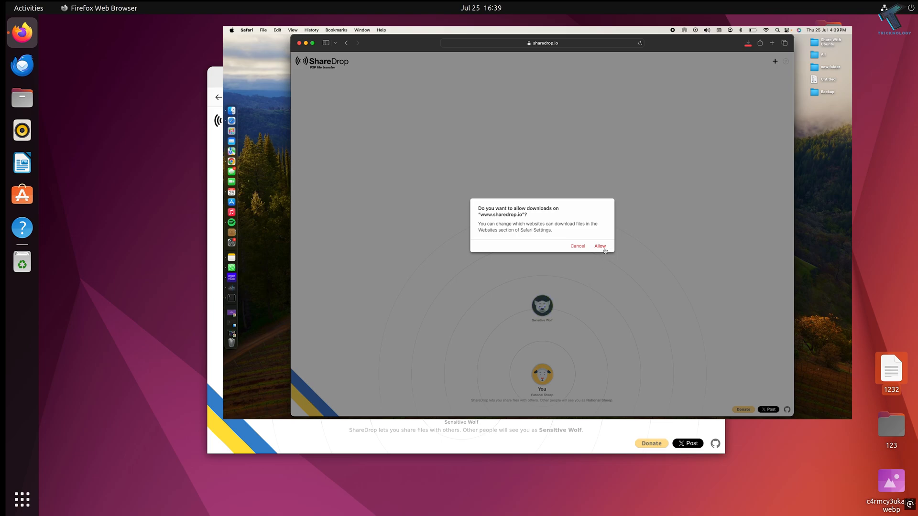
click(599, 246)
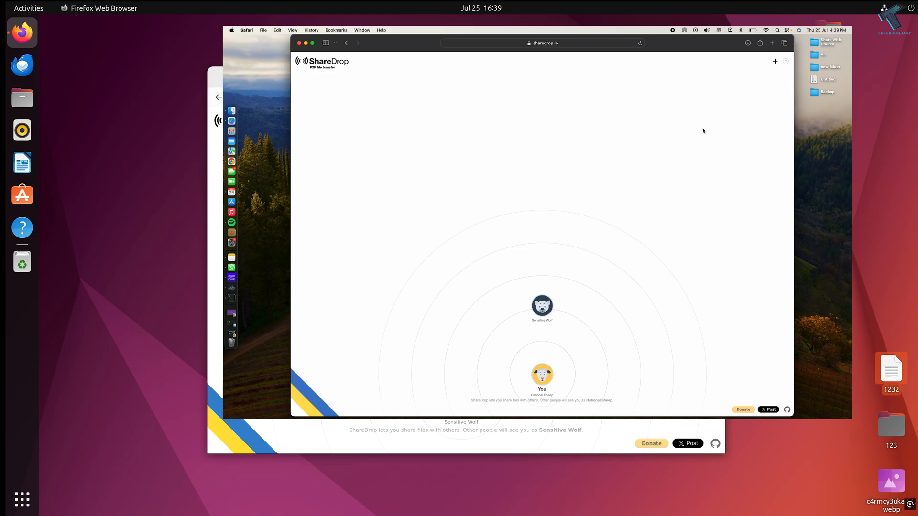
click(748, 43)
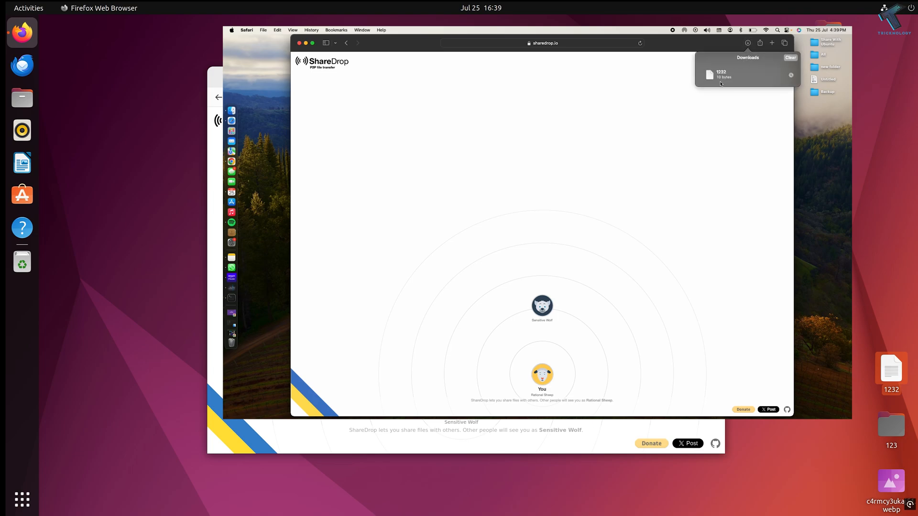